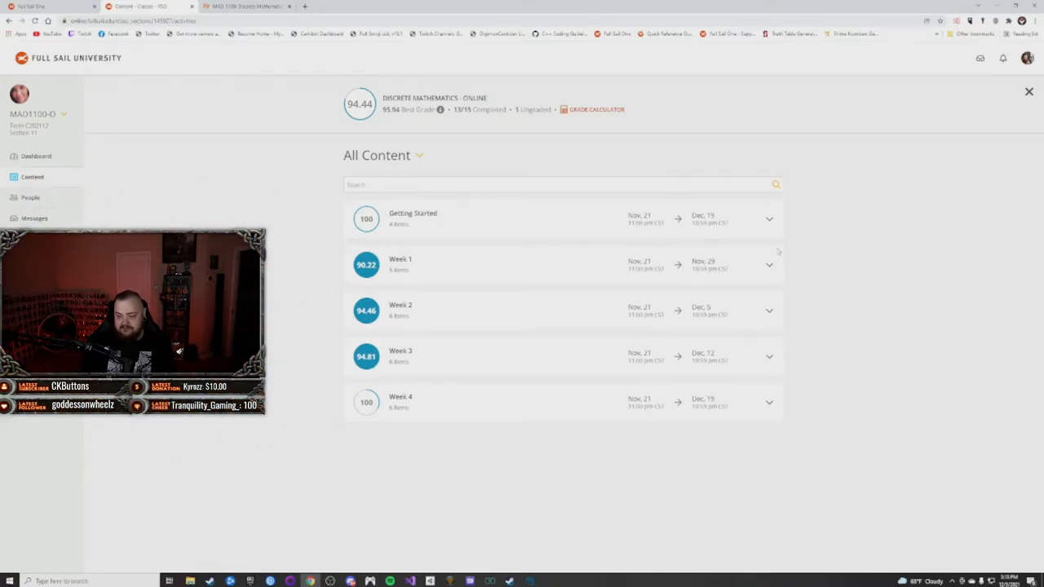
- Expand the Getting Started unit on All Content to list its four items
{"action": "left_click", "coordinate": [768, 219]}
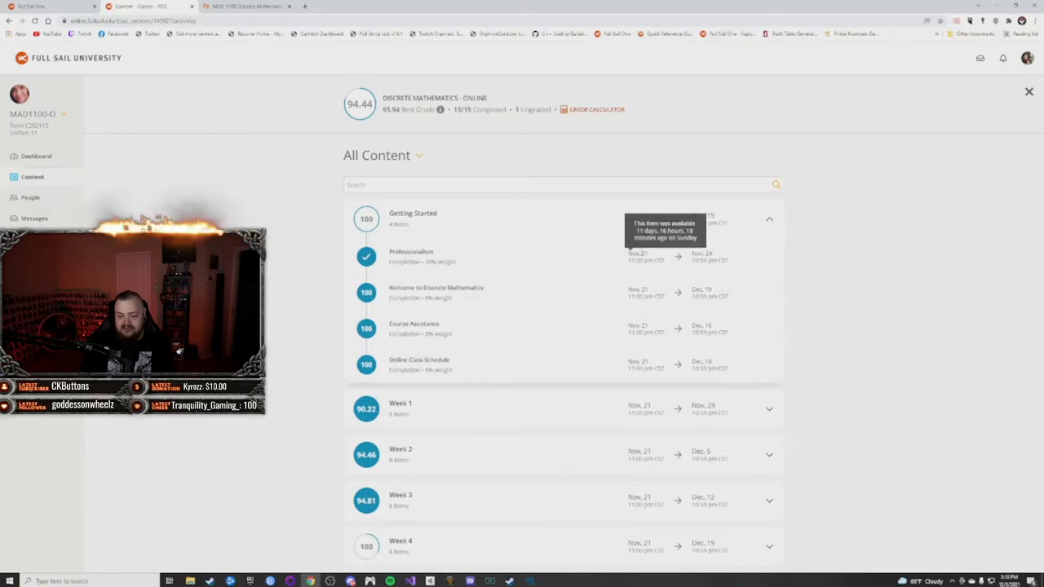
{"action": "mouse_move", "coordinate": [468, 346]}
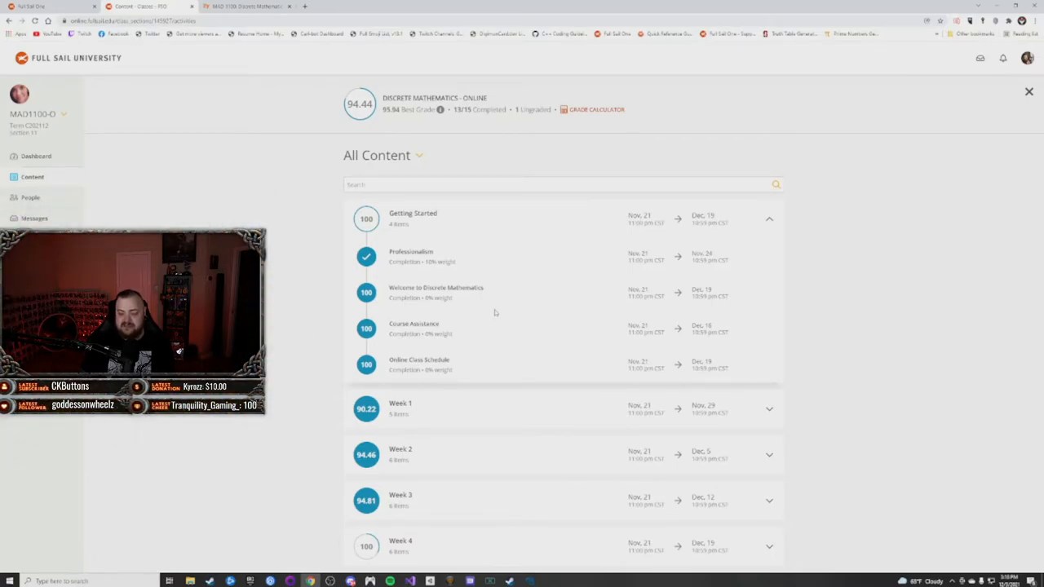
{"action": "mouse_move", "coordinate": [490, 385]}
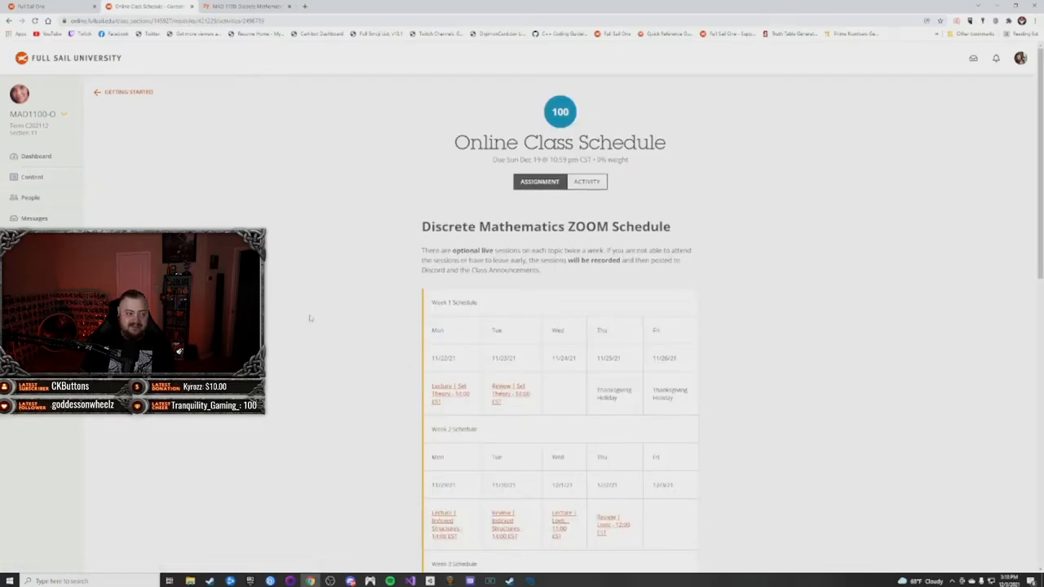
- Review the weekly Discrete Mathematics ZOOM class schedule, then return to Getting Started
{"action": "scroll", "scroll_direction": "down", "scroll_amount": 3}
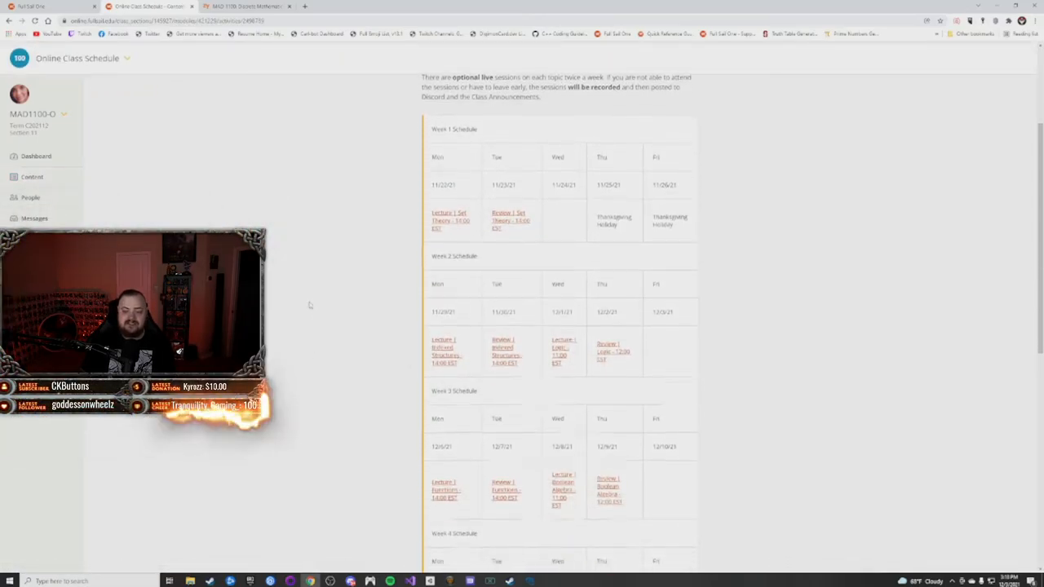
{"action": "scroll", "scroll_direction": "down", "scroll_amount": 3}
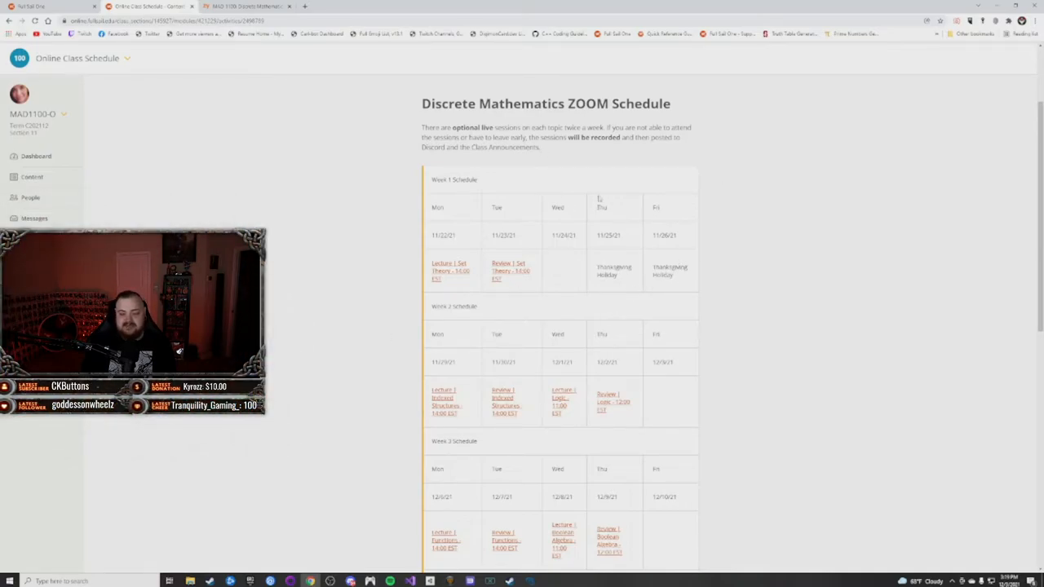
{"action": "scroll", "scroll_direction": "down", "scroll_amount": 3}
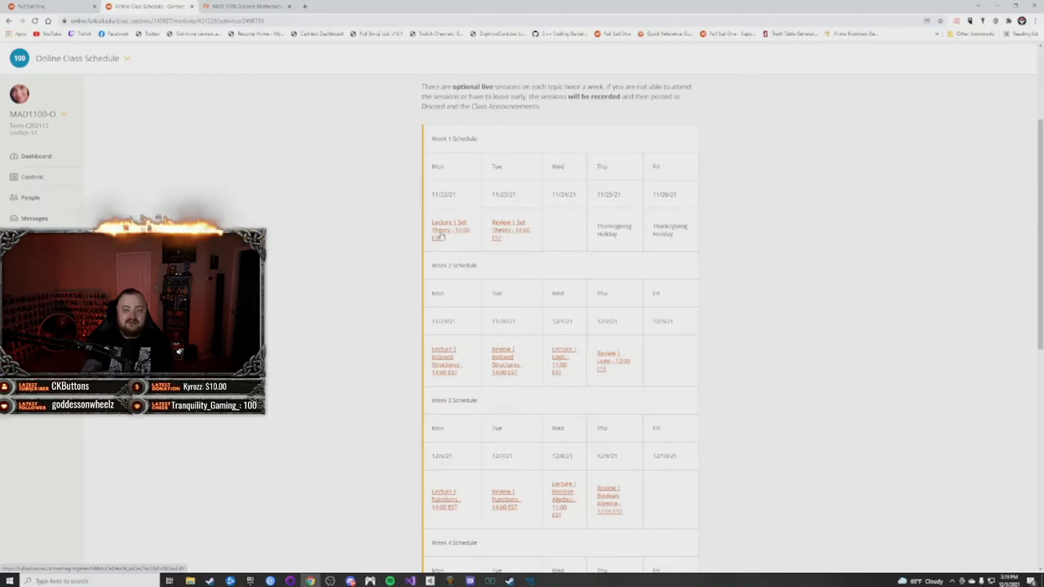
{"action": "mouse_move", "coordinate": [465, 170]}
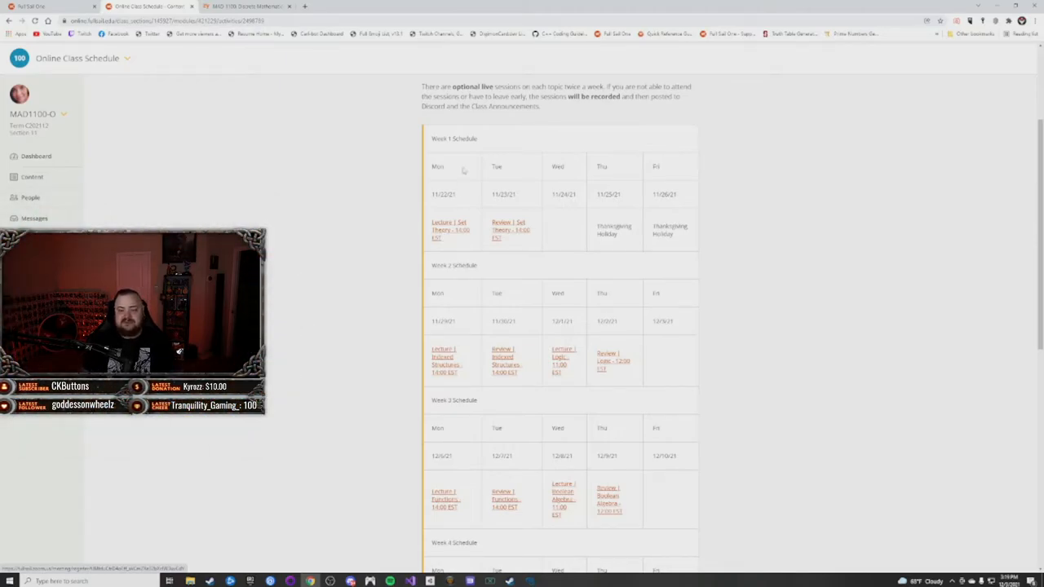
{"action": "scroll", "scroll_direction": "down", "scroll_amount": 3}
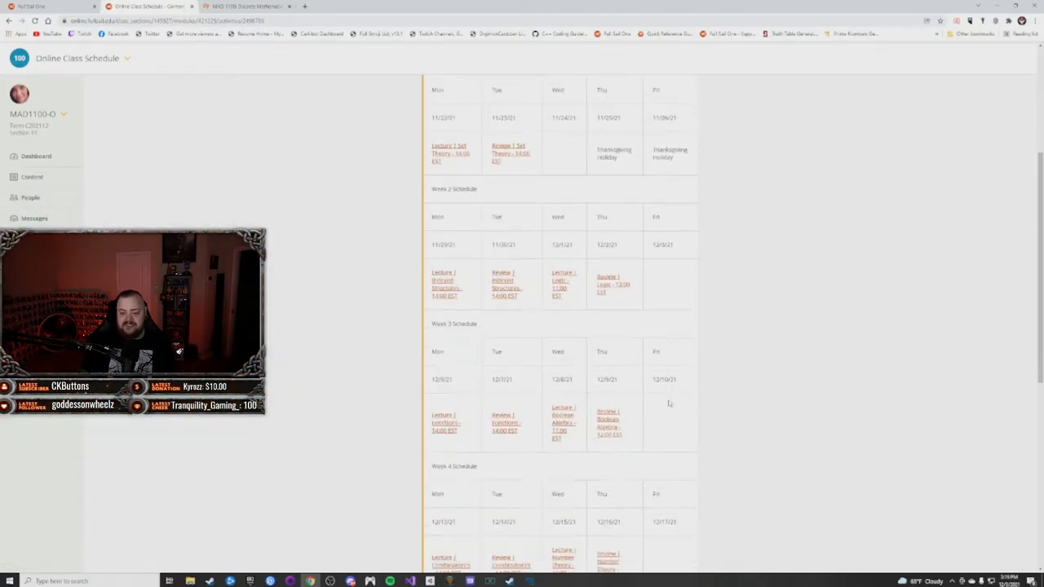
{"action": "scroll", "scroll_direction": "up", "scroll_amount": 3}
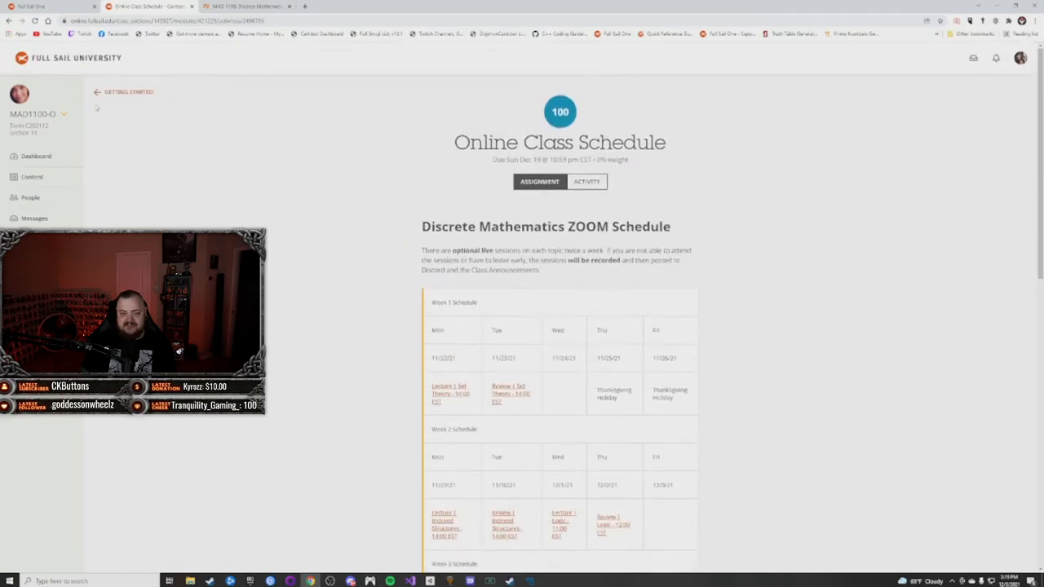
{"action": "left_click", "coordinate": [128, 92]}
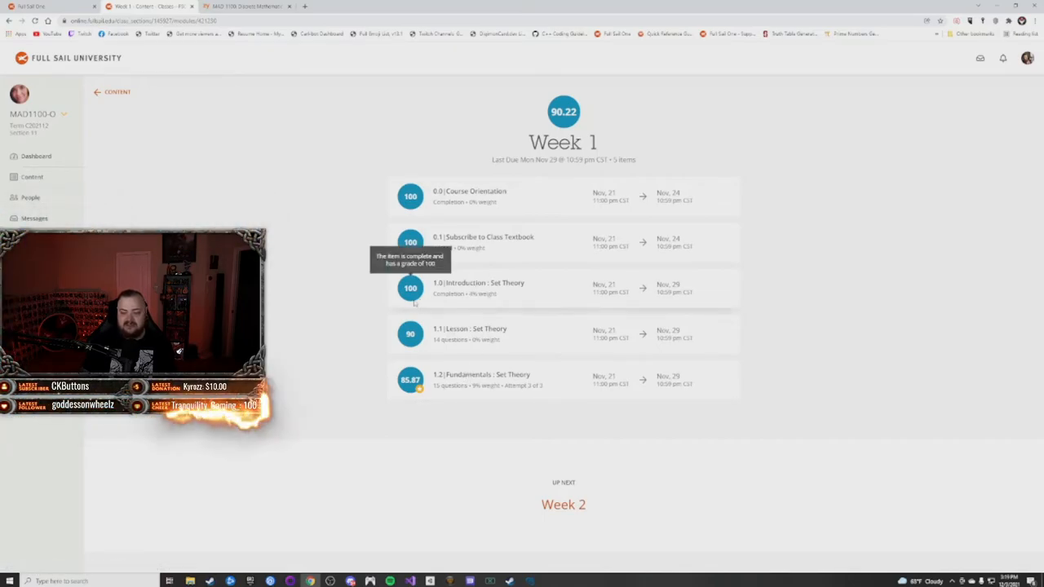
{"action": "mouse_move", "coordinate": [469, 283]}
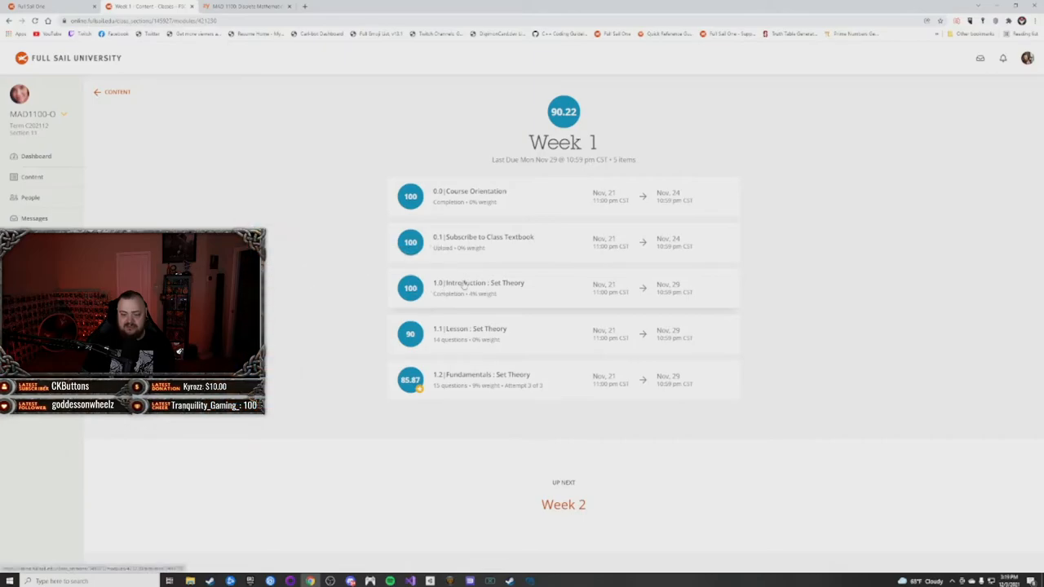
- Open the 1.0 Introduction : Set Theory item in Week 1
{"action": "left_click", "coordinate": [484, 283]}
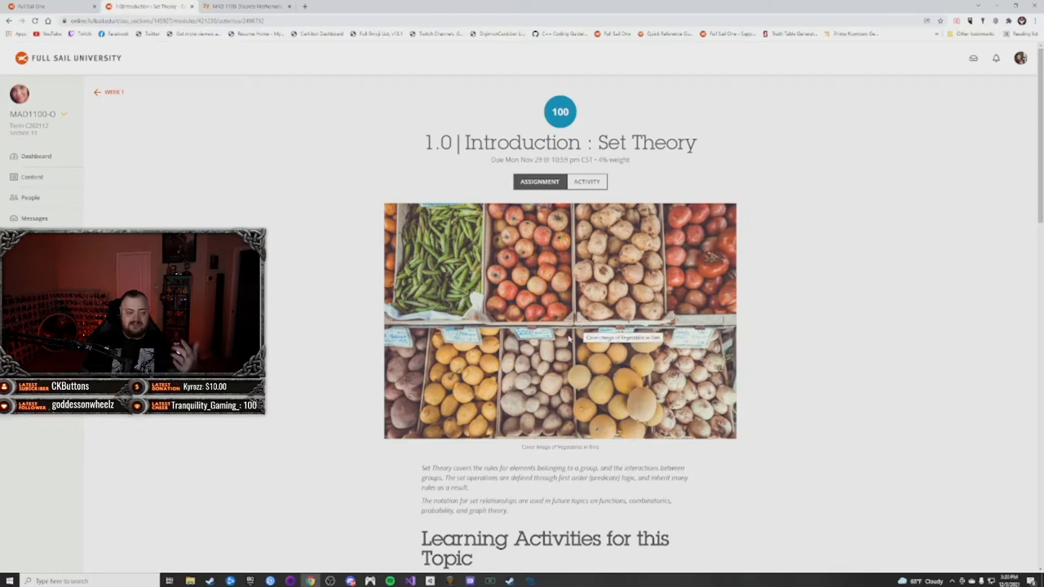
- Read the Set Theory introduction overview, then return to the Week 1 list
{"action": "scroll", "scroll_direction": "down", "scroll_amount": 3}
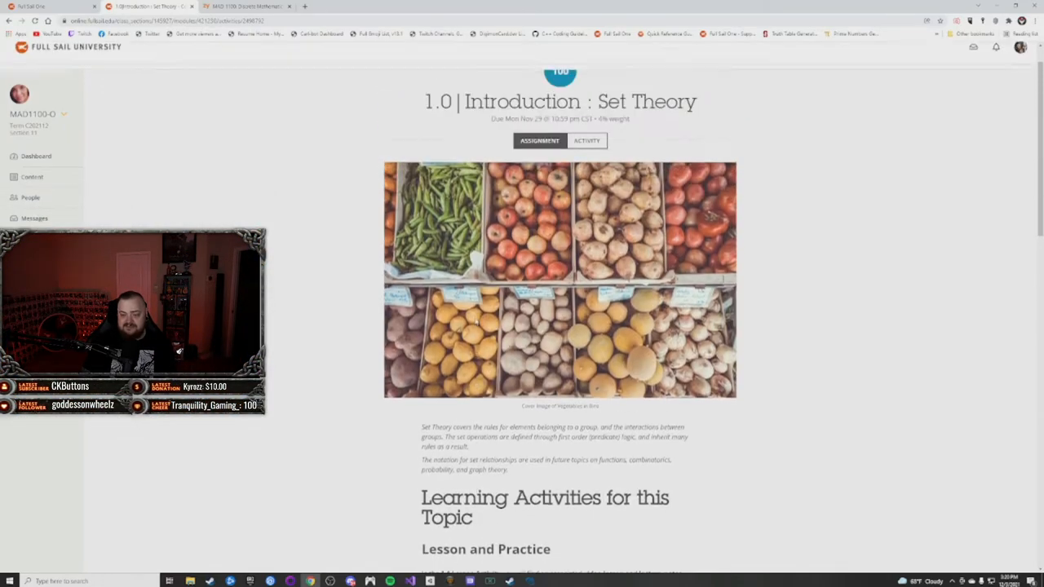
{"action": "scroll", "scroll_direction": "down", "scroll_amount": 3}
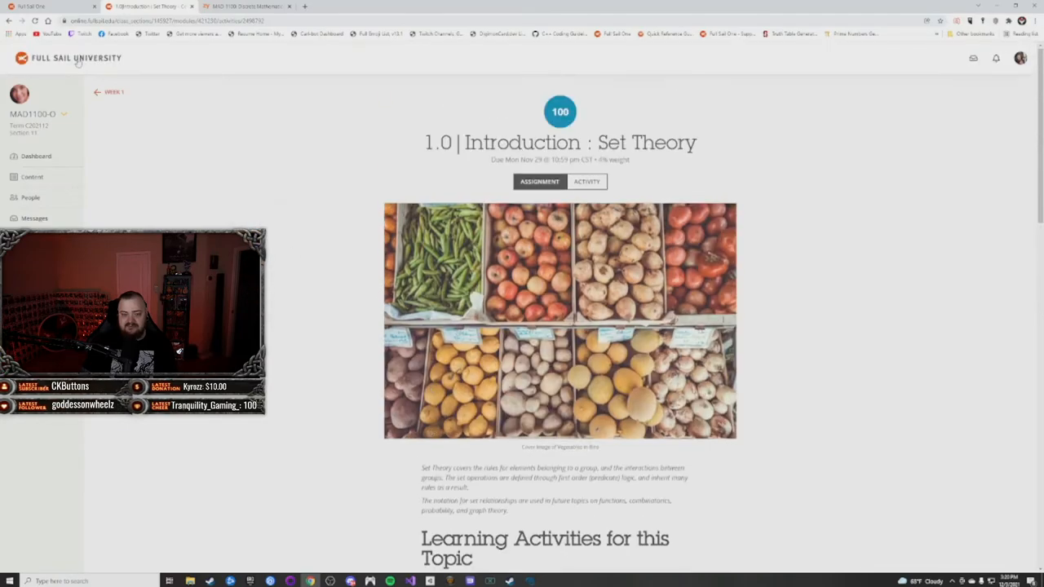
{"action": "left_click", "coordinate": [111, 92]}
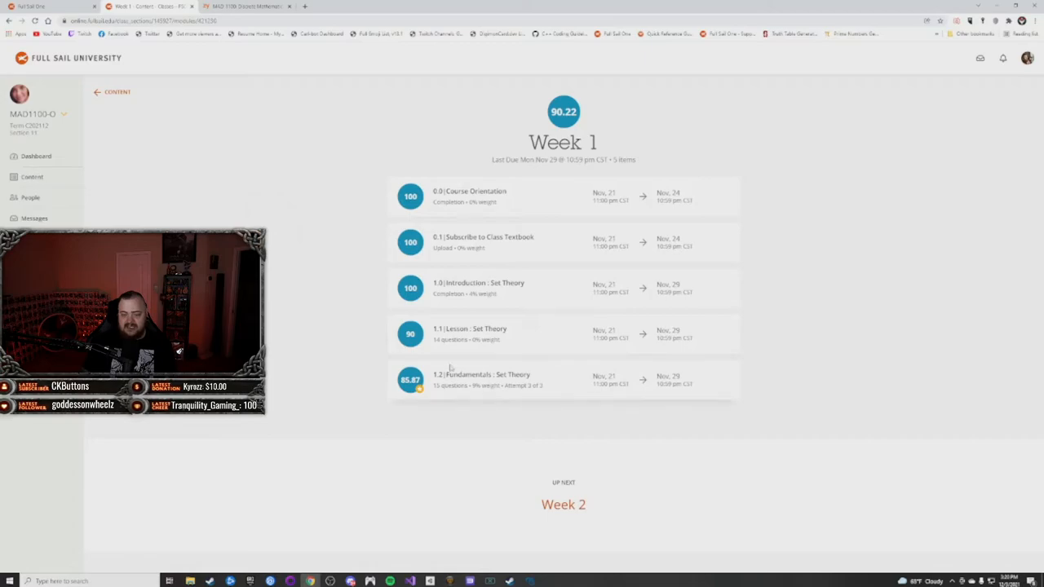
{"action": "mouse_move", "coordinate": [409, 334]}
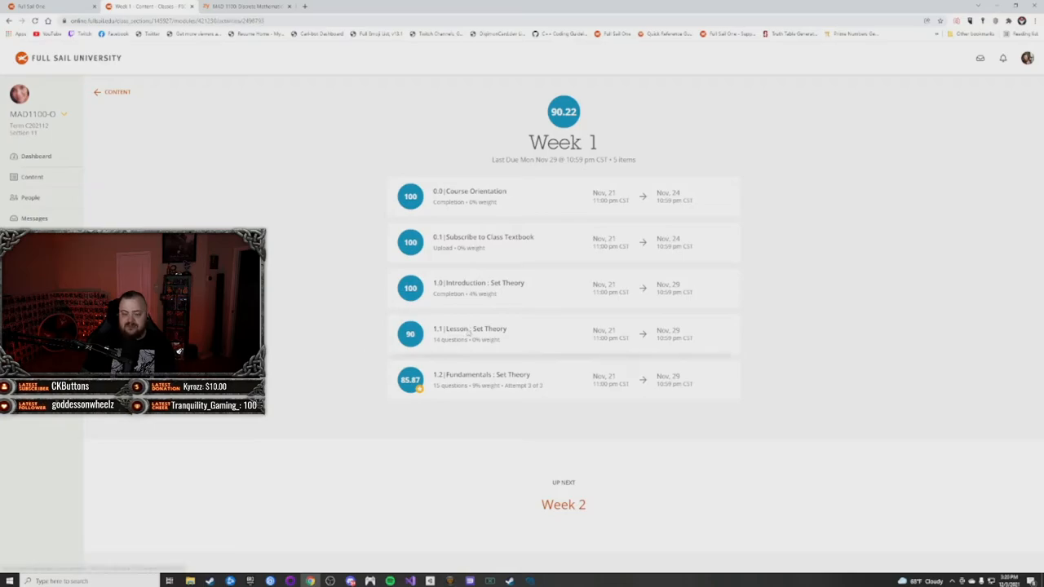
- Open the 1.1 Lesson : Set Theory questions from the Week 1 list
{"action": "left_click", "coordinate": [473, 328]}
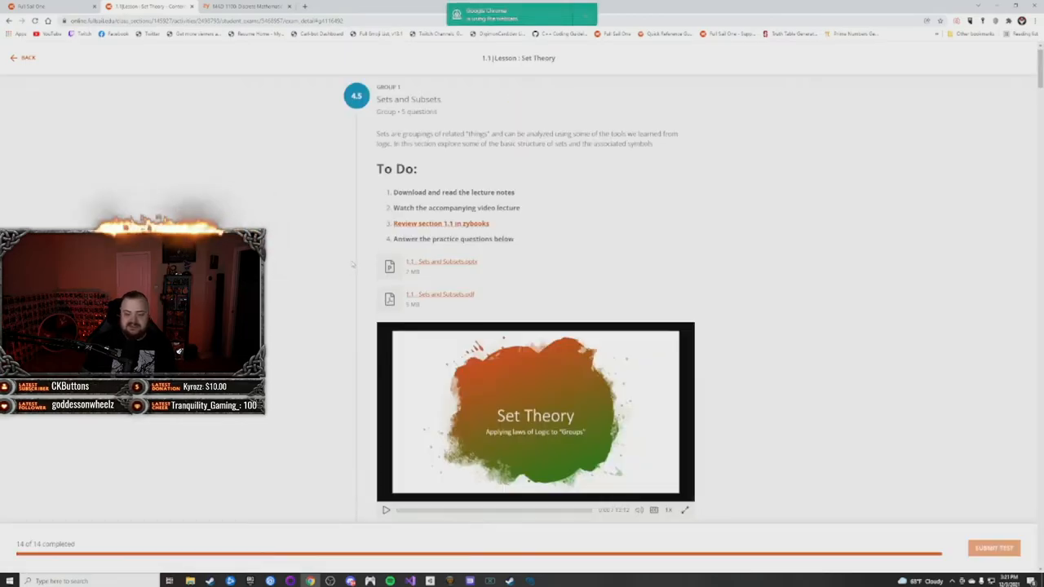
- Review the graded Sets and Subsets questions and the lesson's score of 90
{"action": "scroll", "scroll_direction": "down", "scroll_amount": 3}
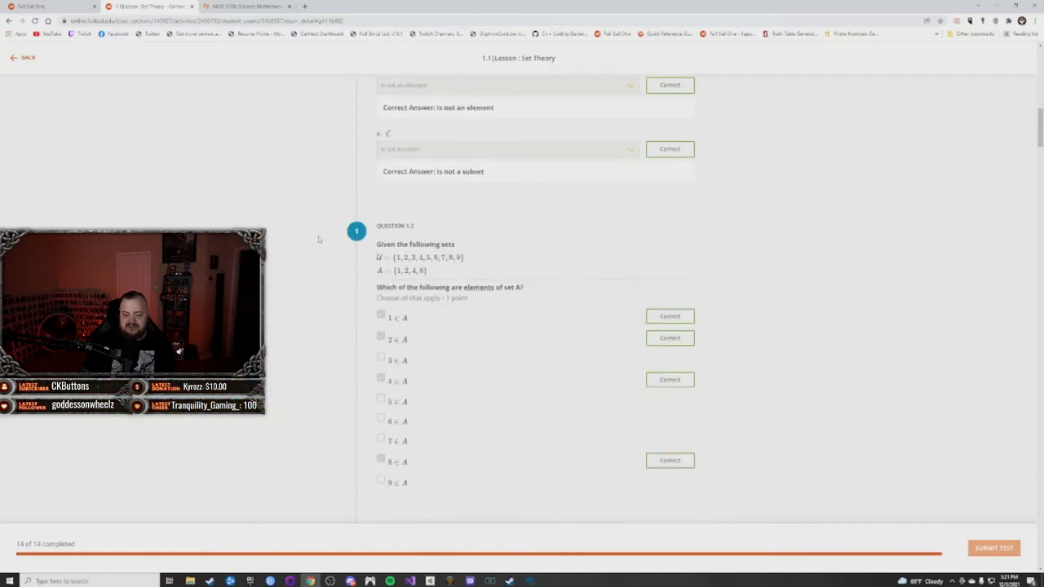
{"action": "scroll", "scroll_direction": "down", "scroll_amount": 3}
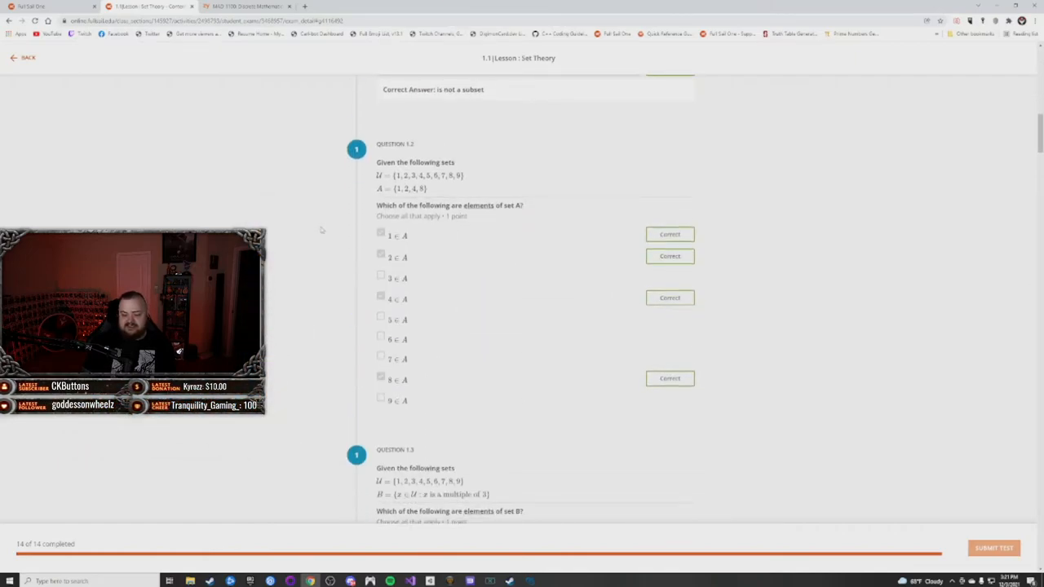
{"action": "scroll", "scroll_direction": "down", "scroll_amount": 3}
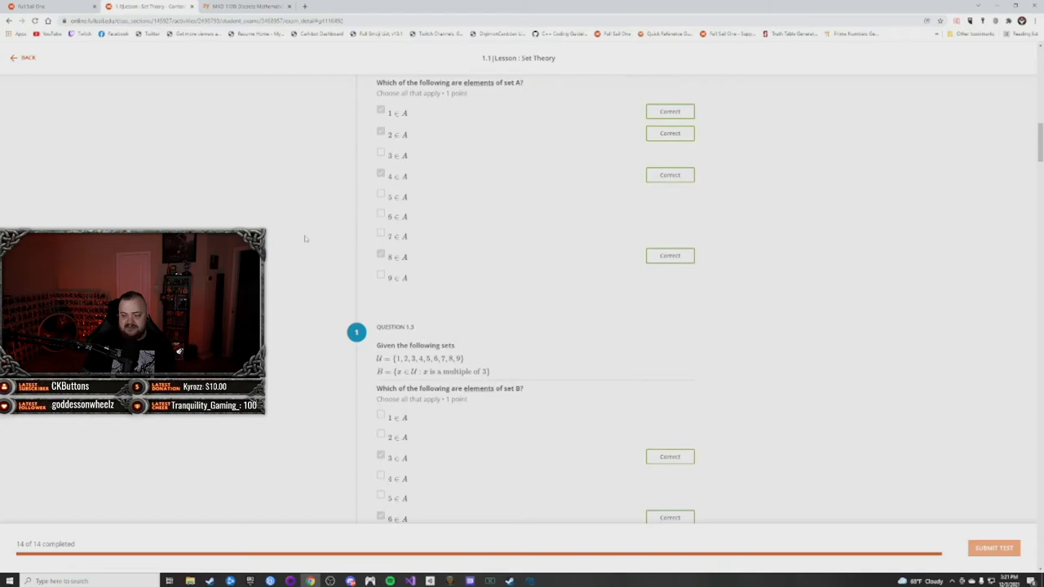
{"action": "scroll", "scroll_direction": "down", "scroll_amount": 3}
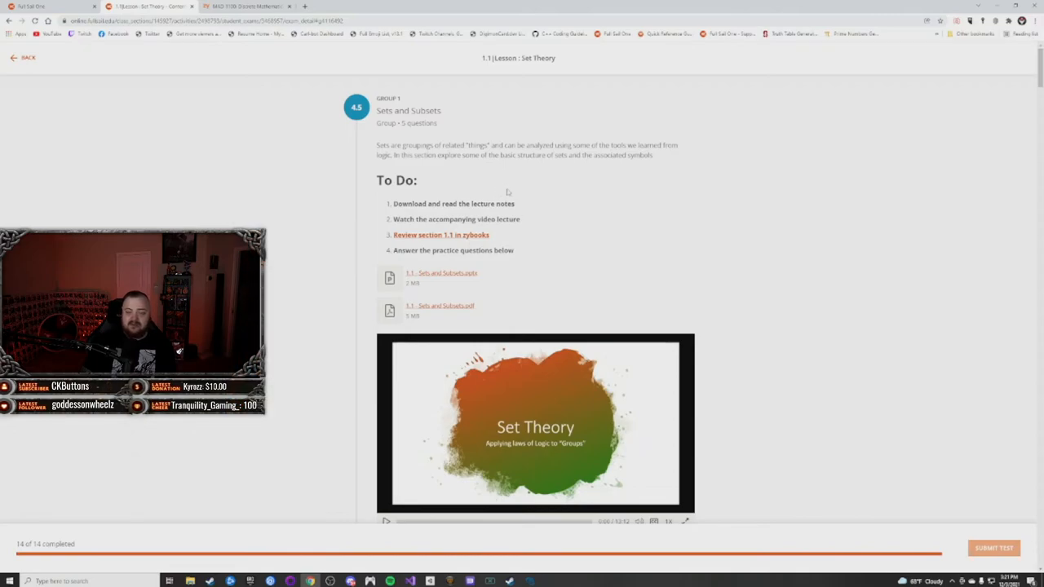
{"action": "scroll", "scroll_direction": "down", "scroll_amount": 3}
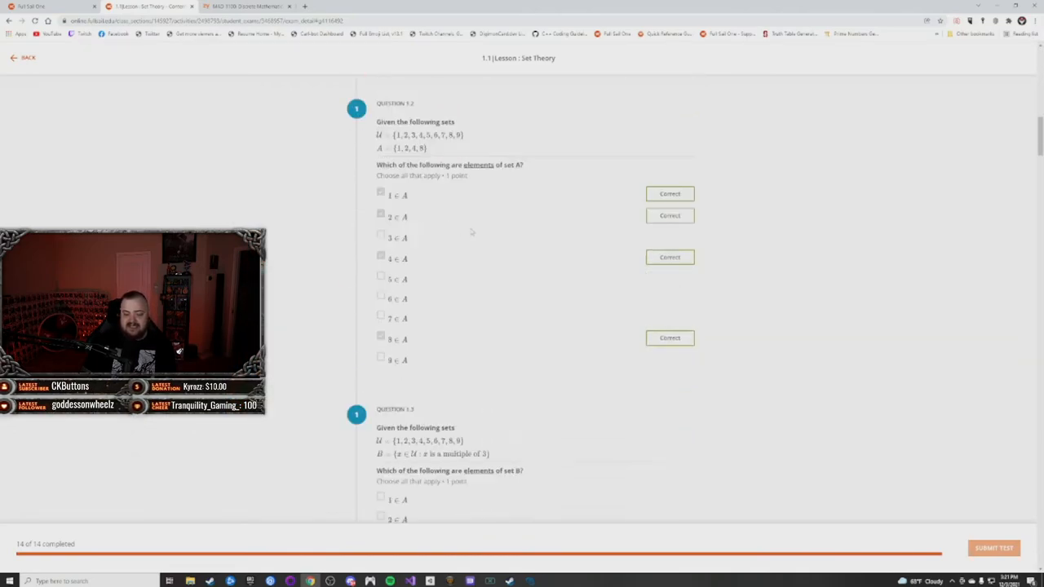
{"action": "scroll", "scroll_direction": "down", "scroll_amount": 3}
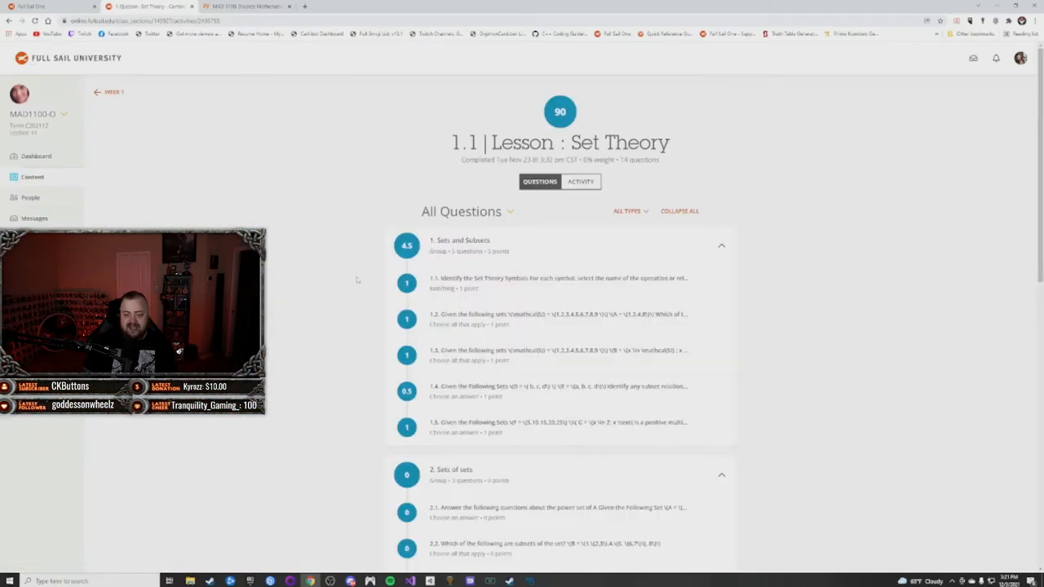
- Go back toward Week 1 to reach 1.2 Fundamentals: Set Theory, best score 85.87
{"action": "left_click", "coordinate": [108, 92]}
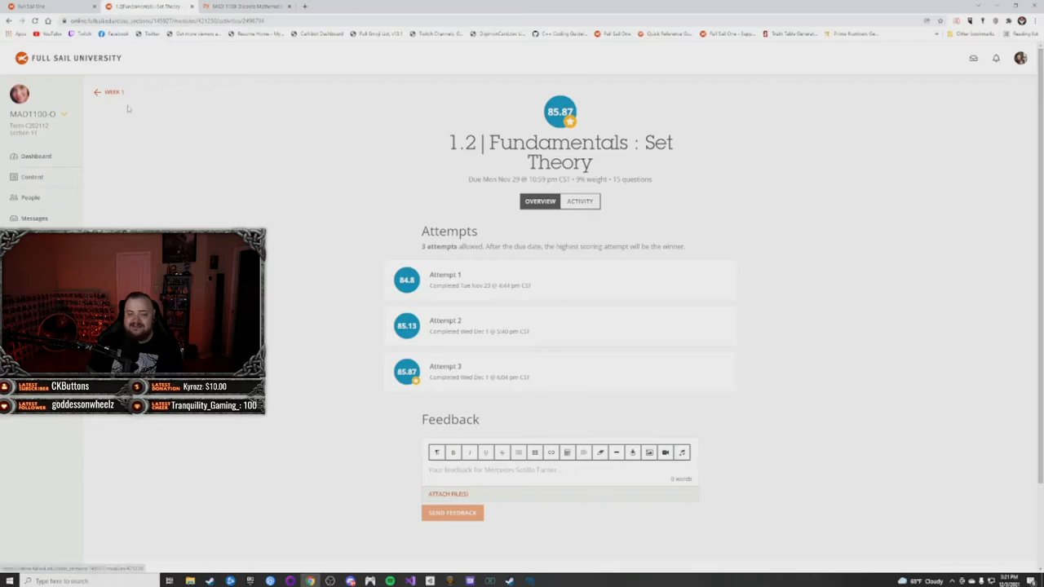
- Return through Week 1 to All Content, then switch to the zyBooks textbook
{"action": "left_click", "coordinate": [112, 92]}
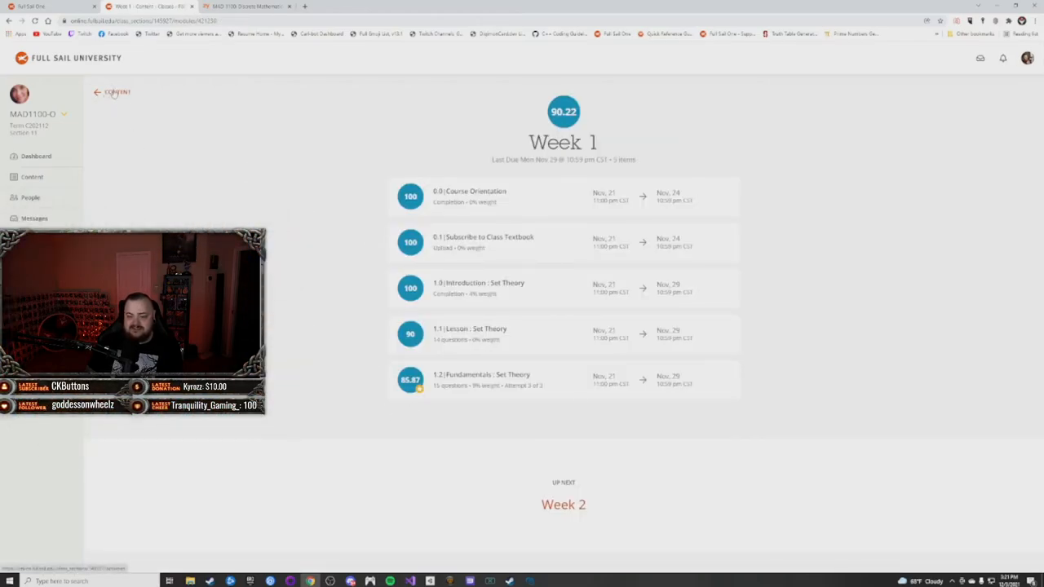
{"action": "left_click", "coordinate": [116, 91]}
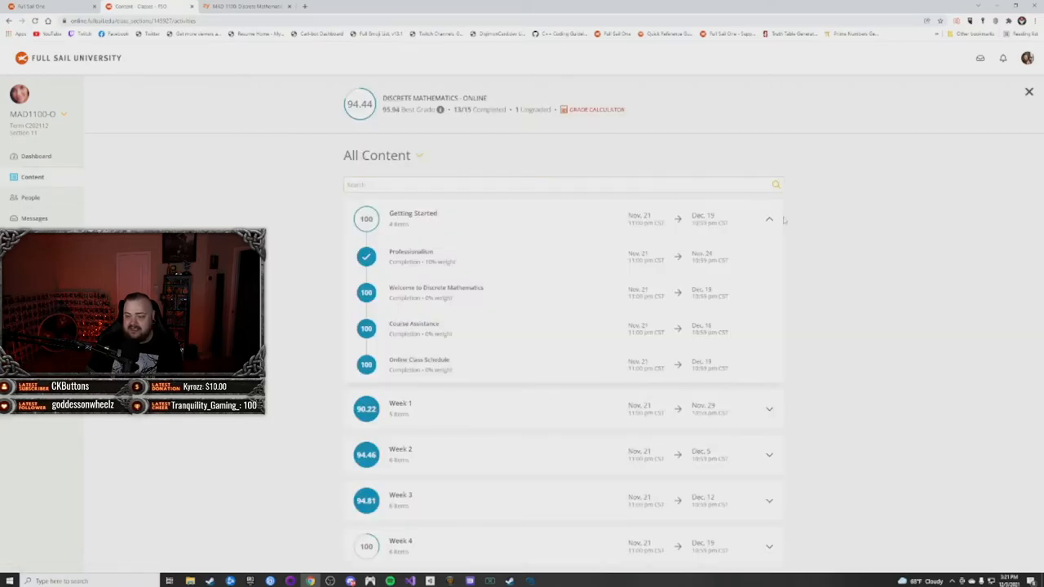
{"action": "left_click", "coordinate": [244, 7]}
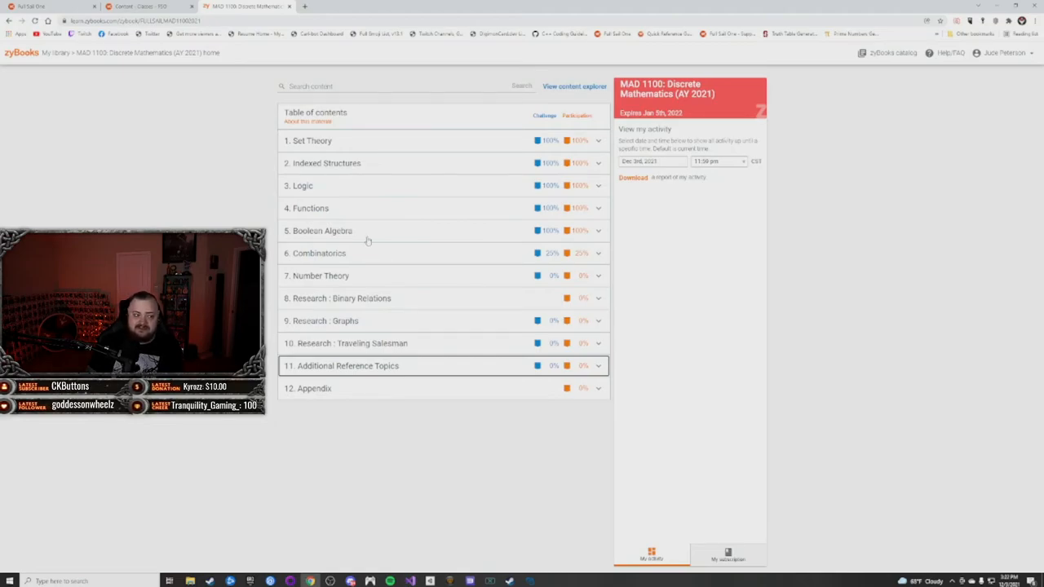
{"action": "mouse_move", "coordinate": [521, 188]}
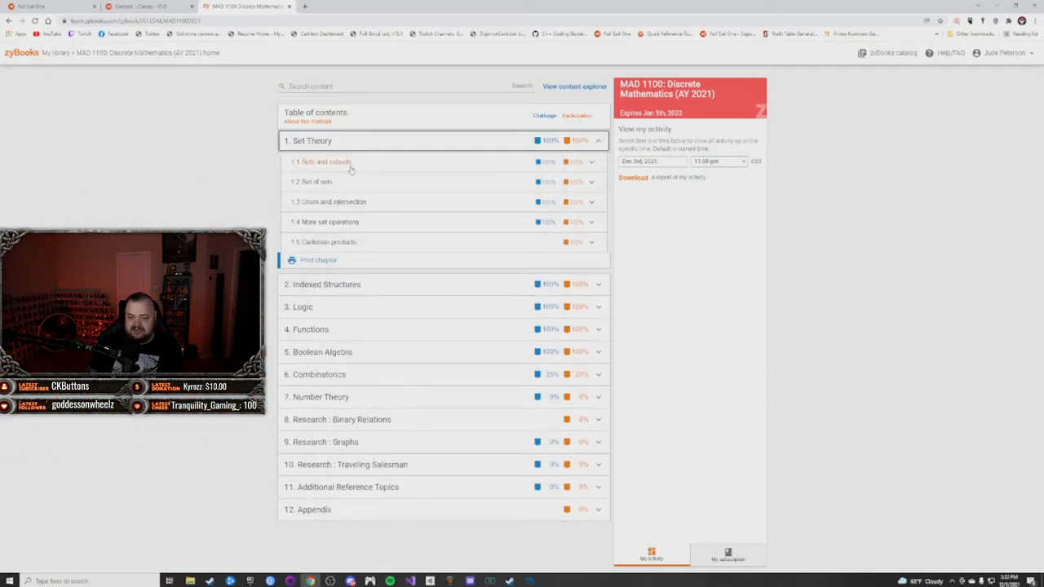
- Open section 1.1 Sets and subsets in the zyBooks Set Theory chapter
{"action": "left_click", "coordinate": [321, 161]}
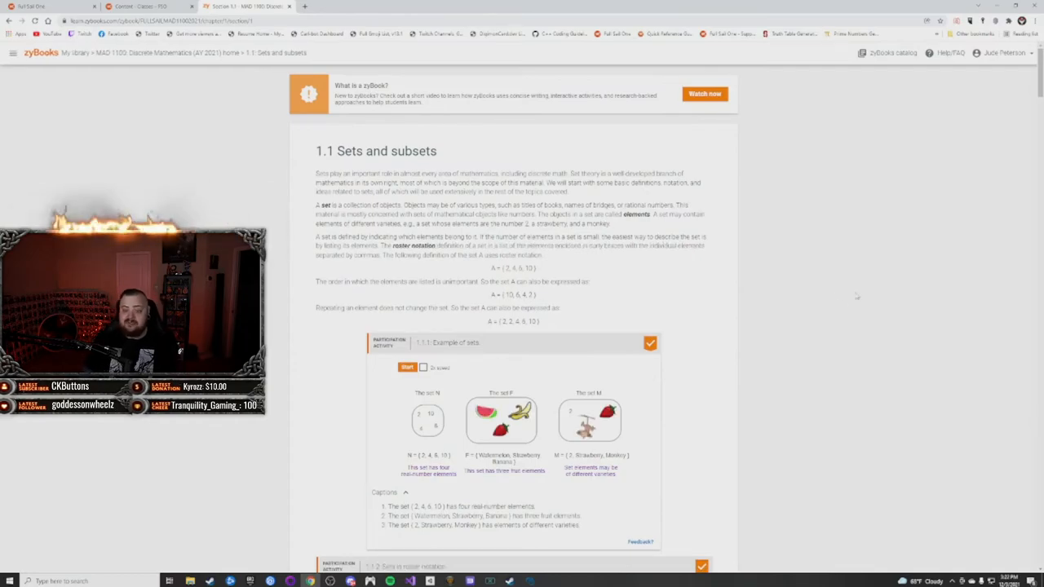
- Answer activity 1.1.2 question 1 by choosing S = {1, 2, 2, 2, 3} as false
{"action": "scroll", "scroll_direction": "down", "scroll_amount": 3}
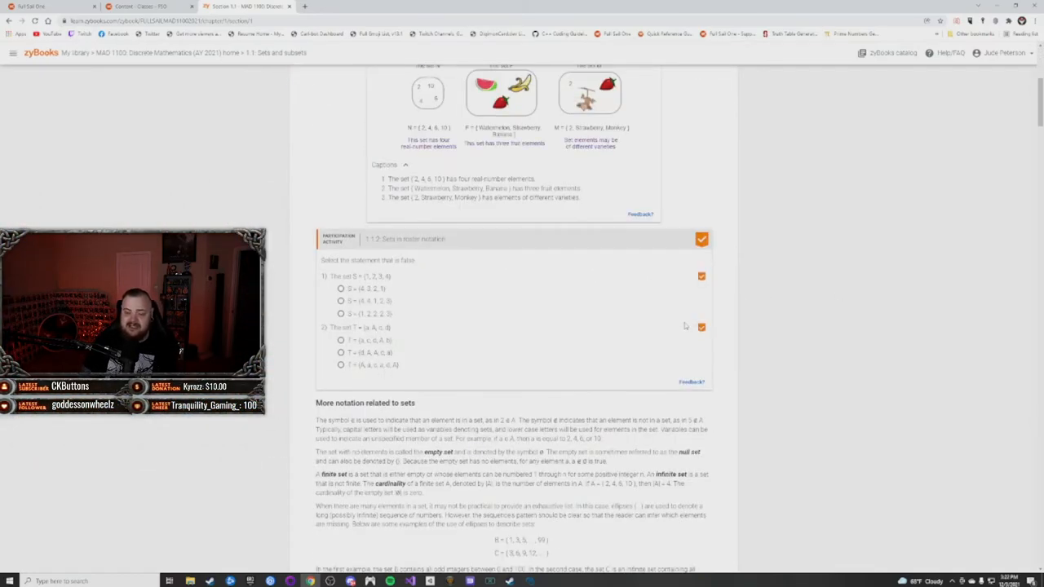
{"action": "scroll", "scroll_direction": "up", "scroll_amount": 3}
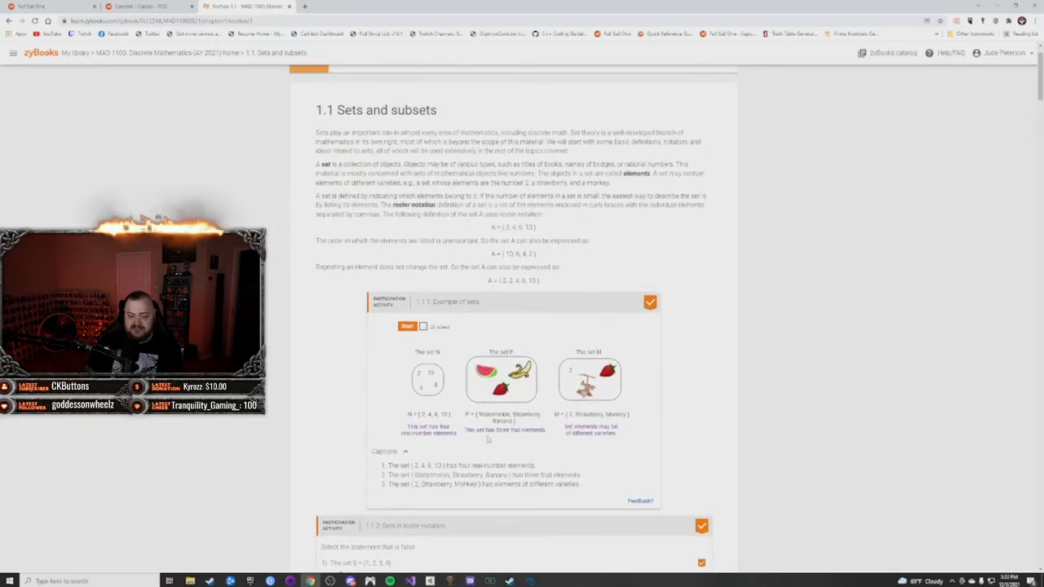
{"action": "mouse_move", "coordinate": [500, 407]}
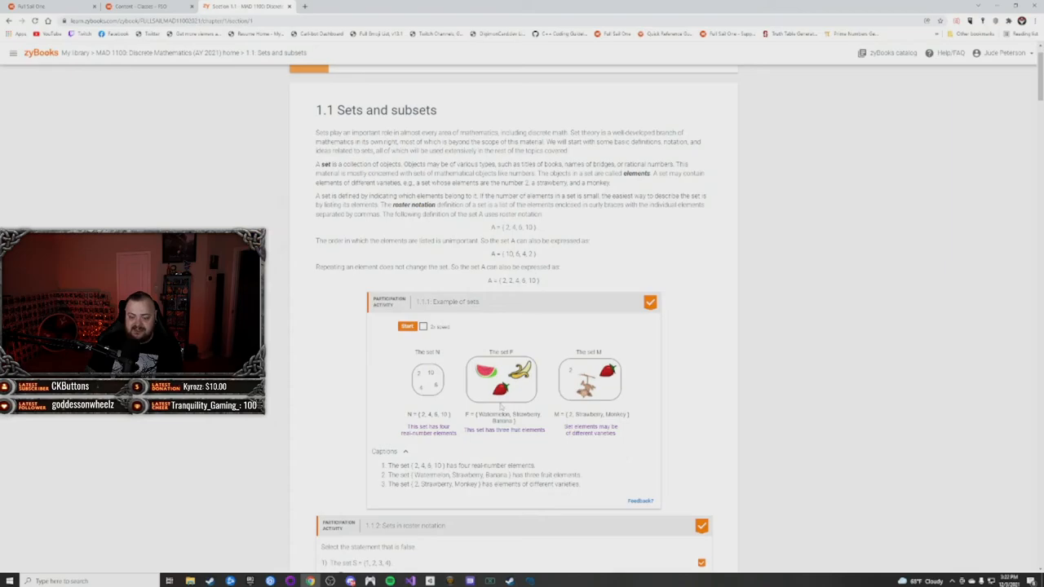
{"action": "scroll", "scroll_direction": "down", "scroll_amount": 3}
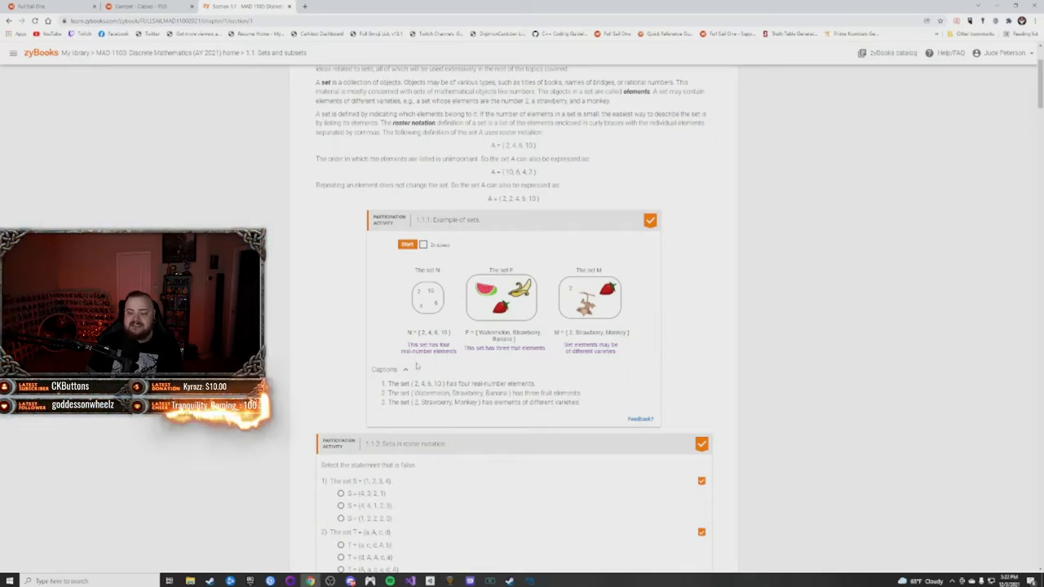
{"action": "scroll", "scroll_direction": "down", "scroll_amount": 3}
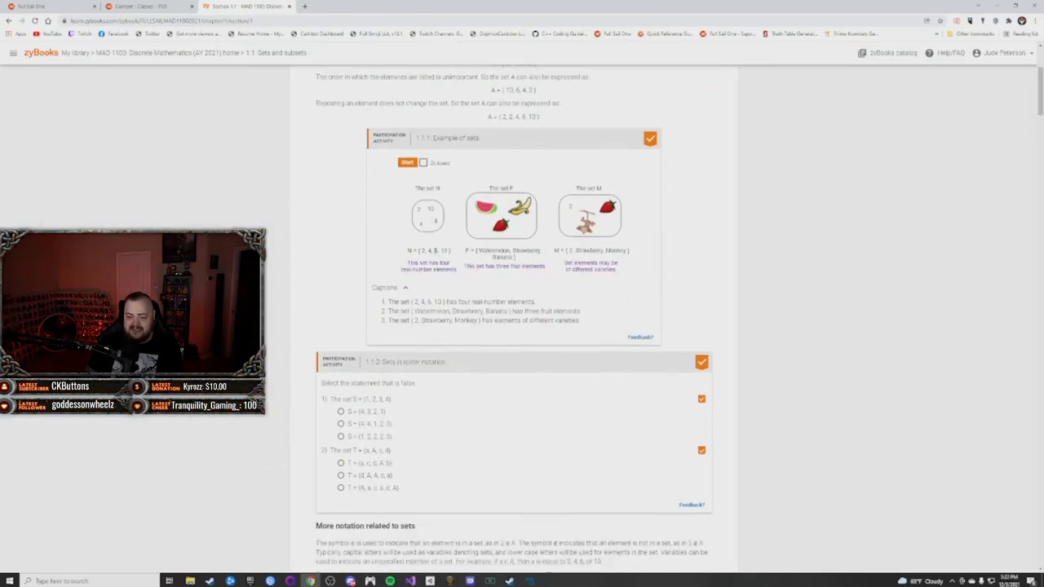
{"action": "scroll", "scroll_direction": "down", "scroll_amount": 3}
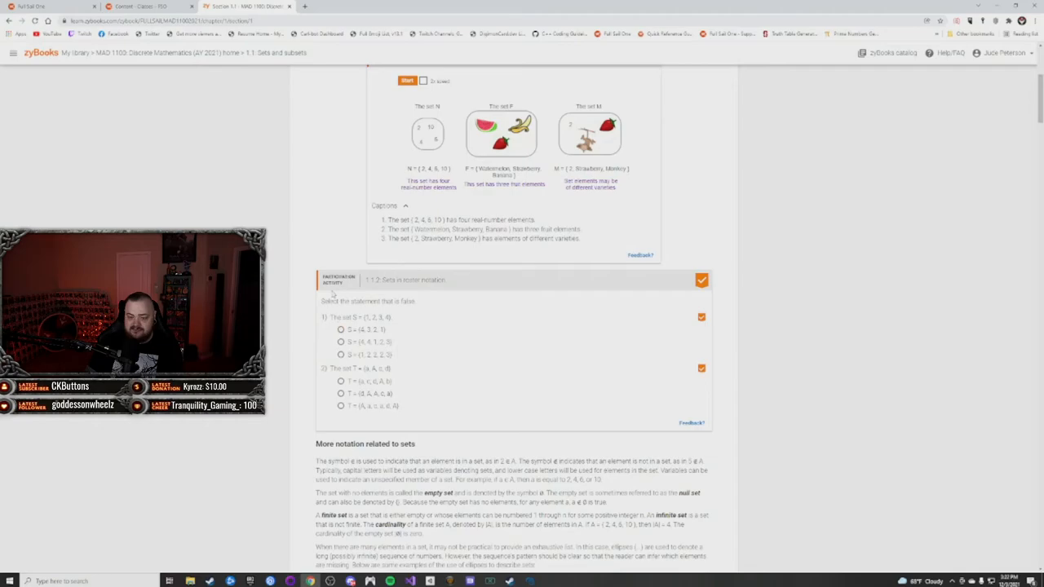
{"action": "scroll", "scroll_direction": "down", "scroll_amount": 3}
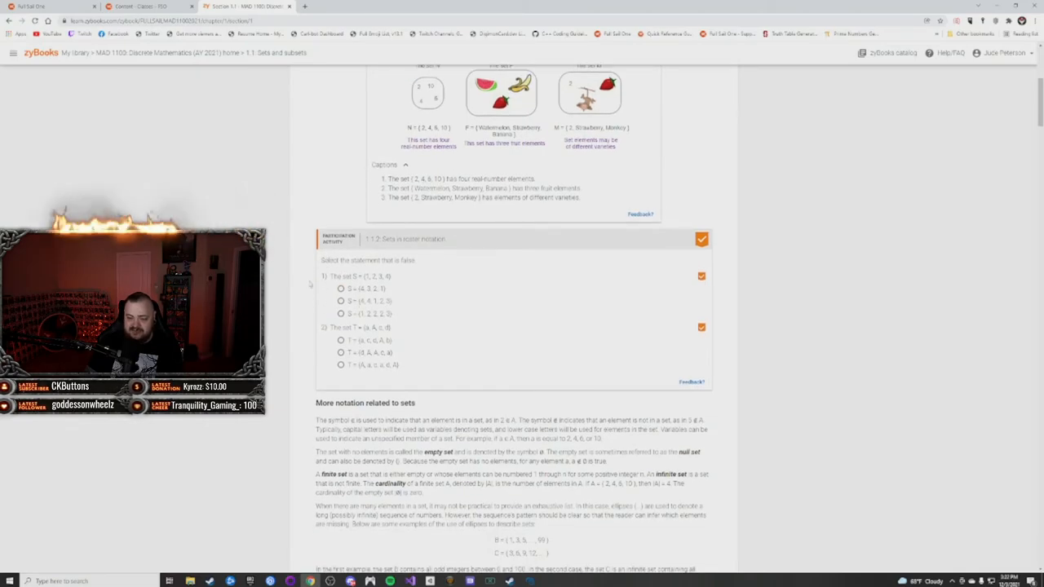
{"action": "scroll", "scroll_direction": "down", "scroll_amount": 3}
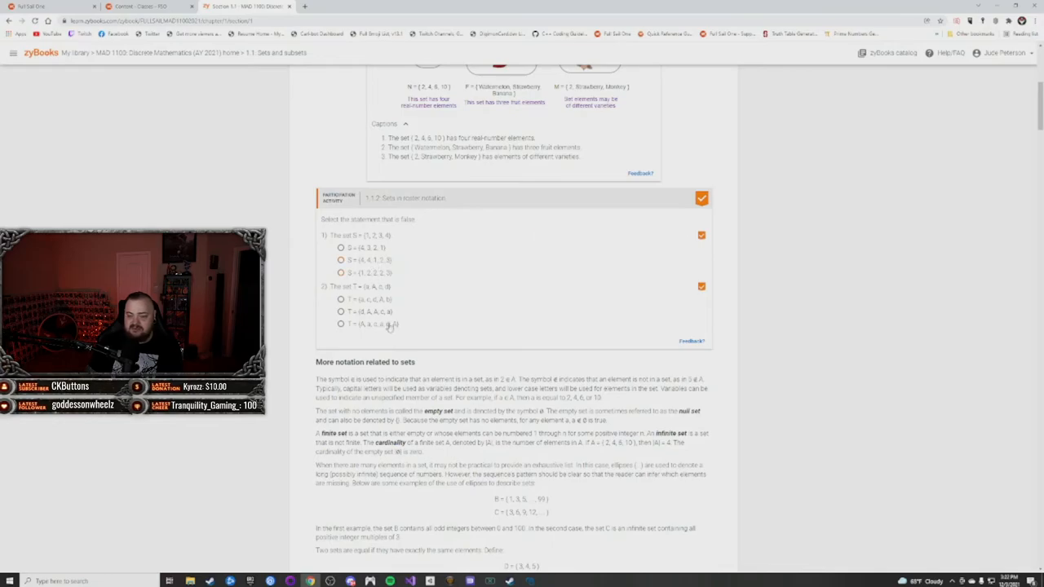
{"action": "left_click", "coordinate": [341, 259]}
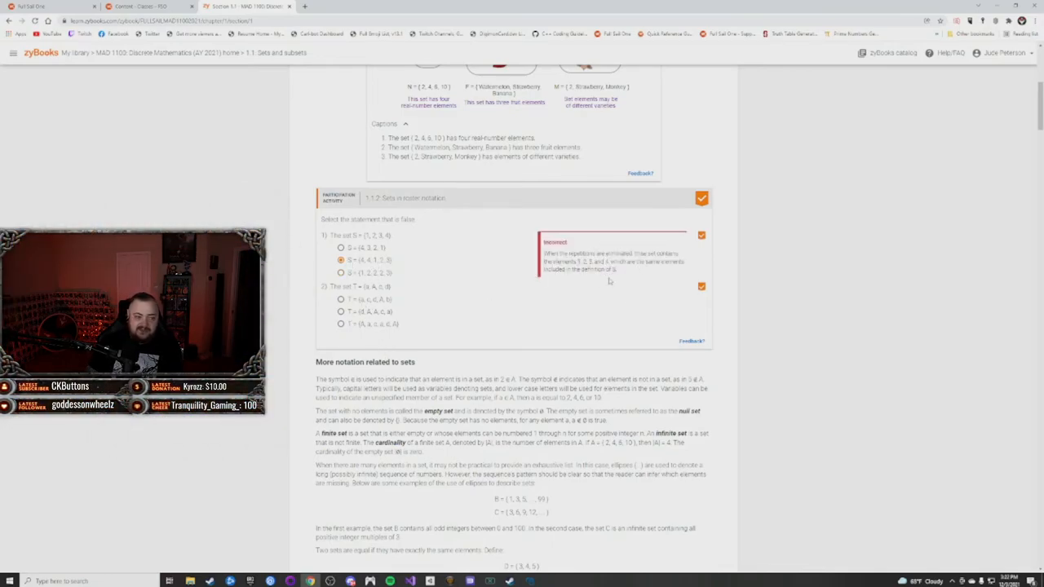
{"action": "left_click", "coordinate": [340, 272]}
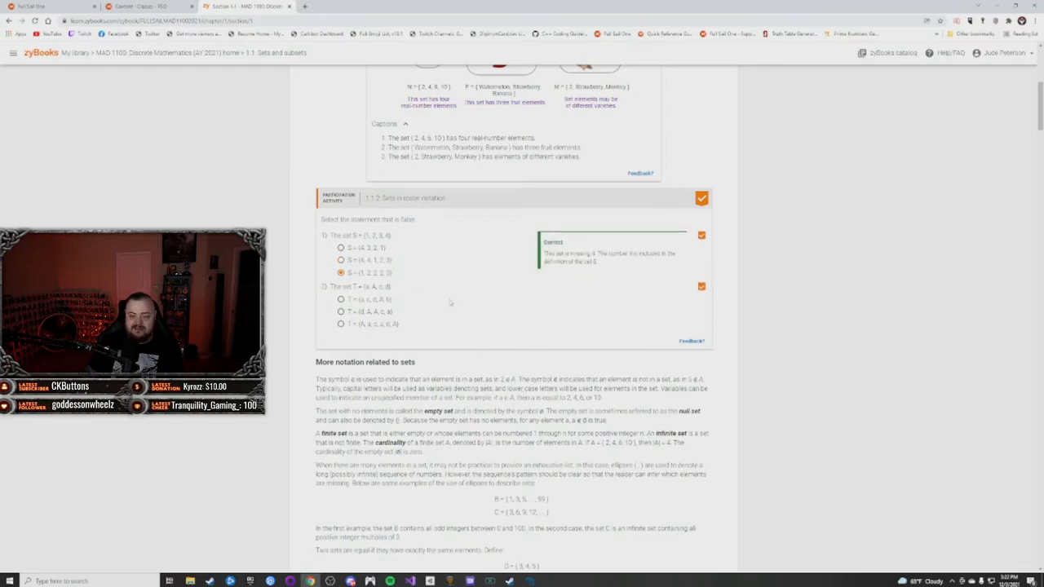
{"action": "scroll", "scroll_direction": "down", "scroll_amount": 3}
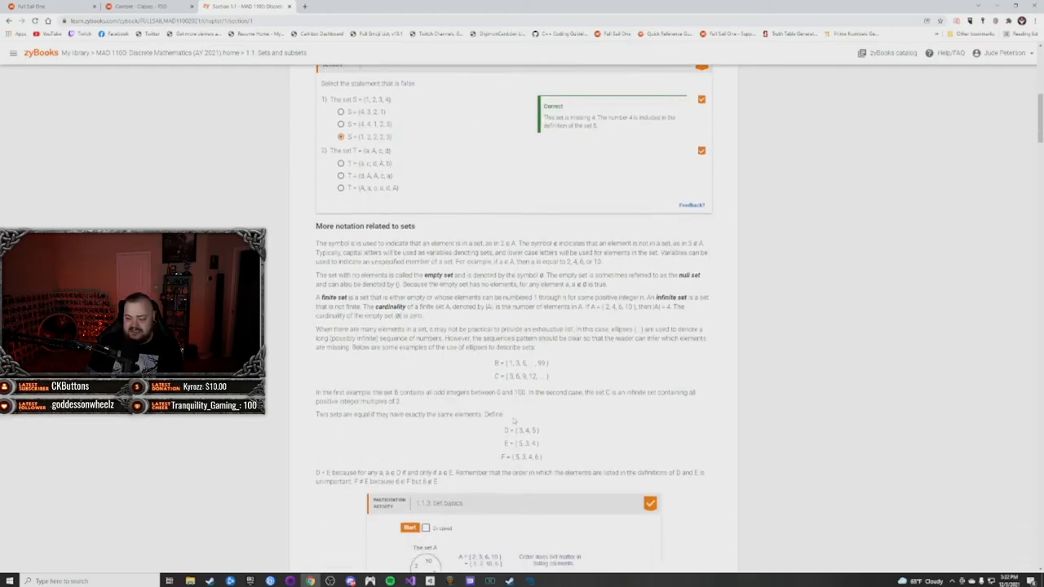
{"action": "scroll", "scroll_direction": "down", "scroll_amount": 3}
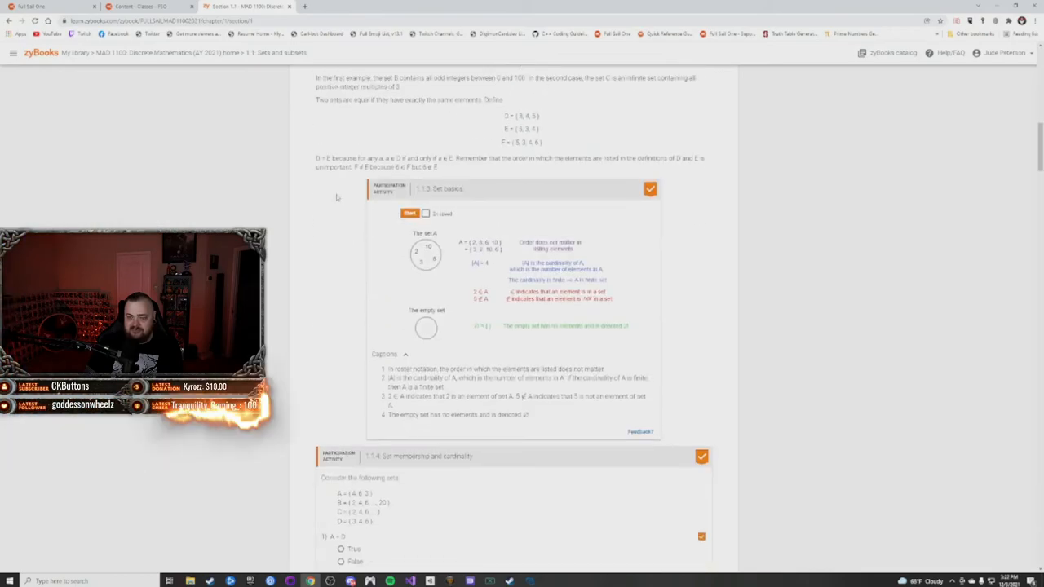